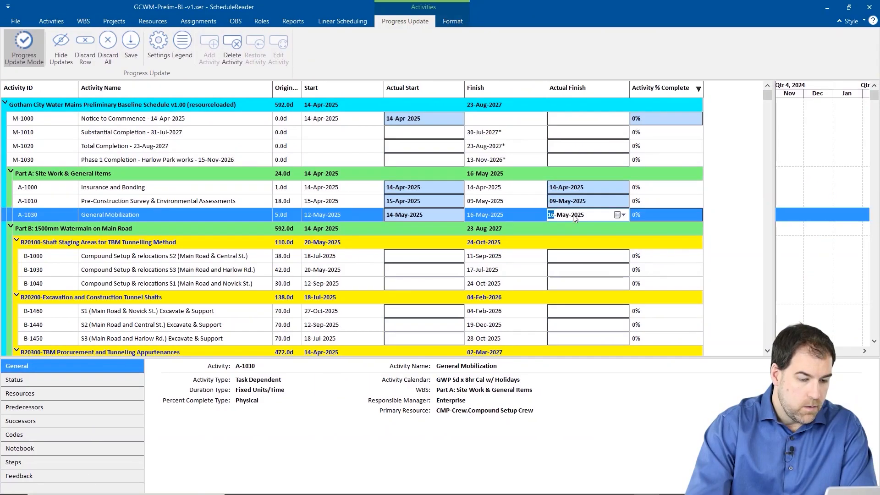
Step: Set General Mobilization (A-1030) actual finish to 16-May-2025 from the calendar
click(620, 214)
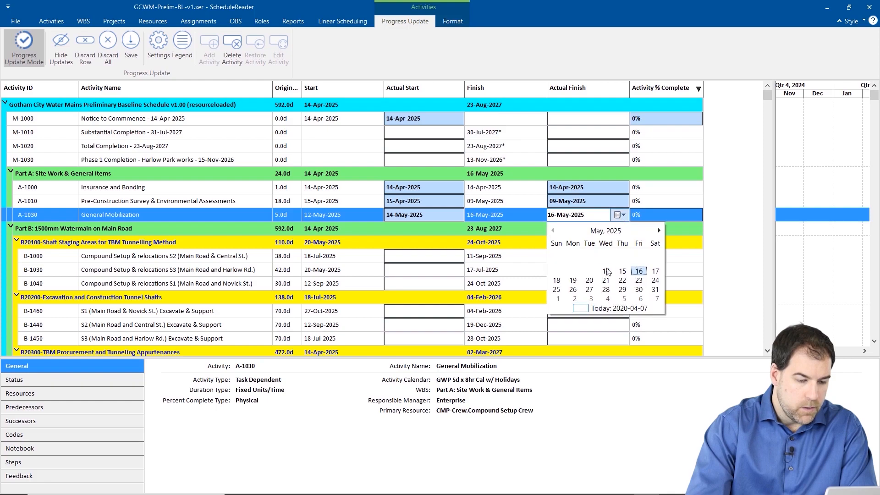
click(638, 271)
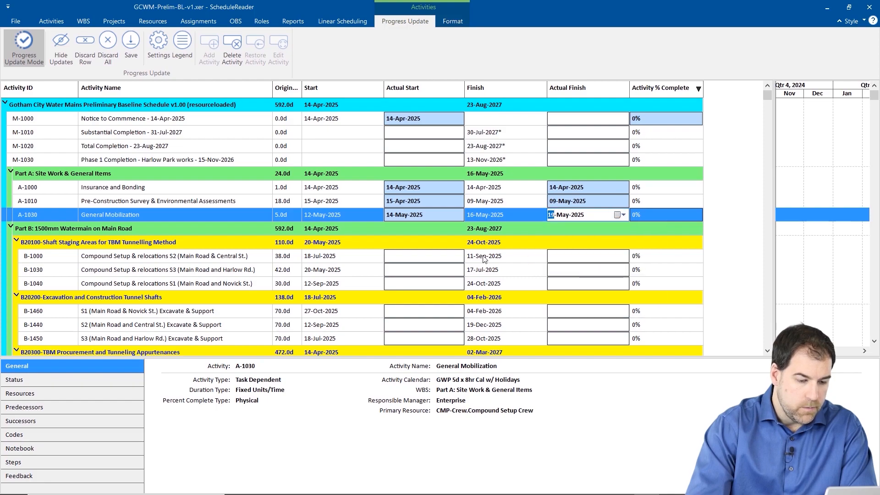